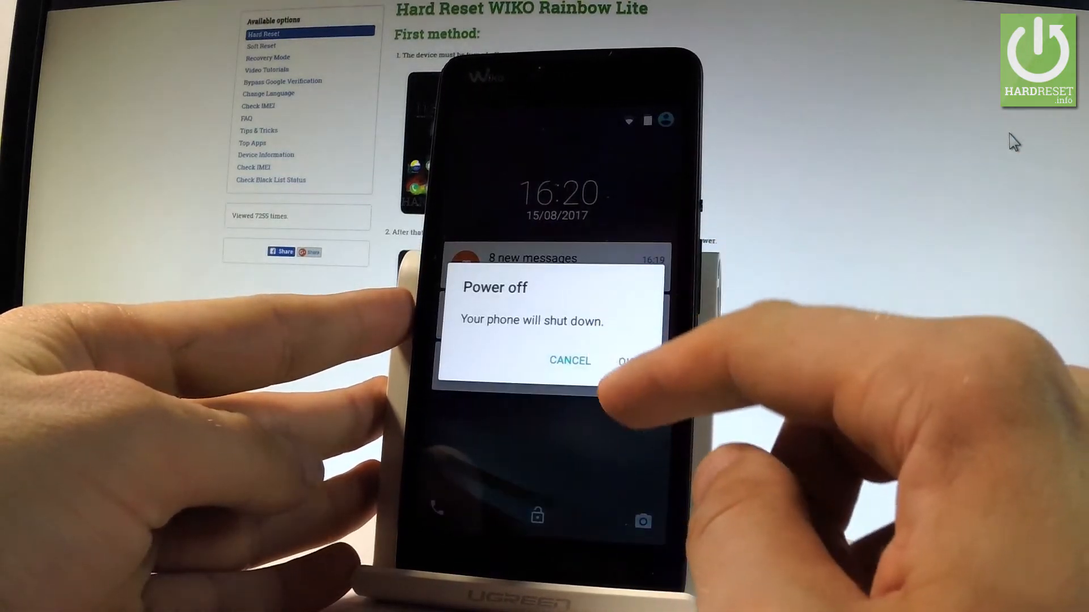
Confirm the power-off so the phone shuts down completely.
click(632, 361)
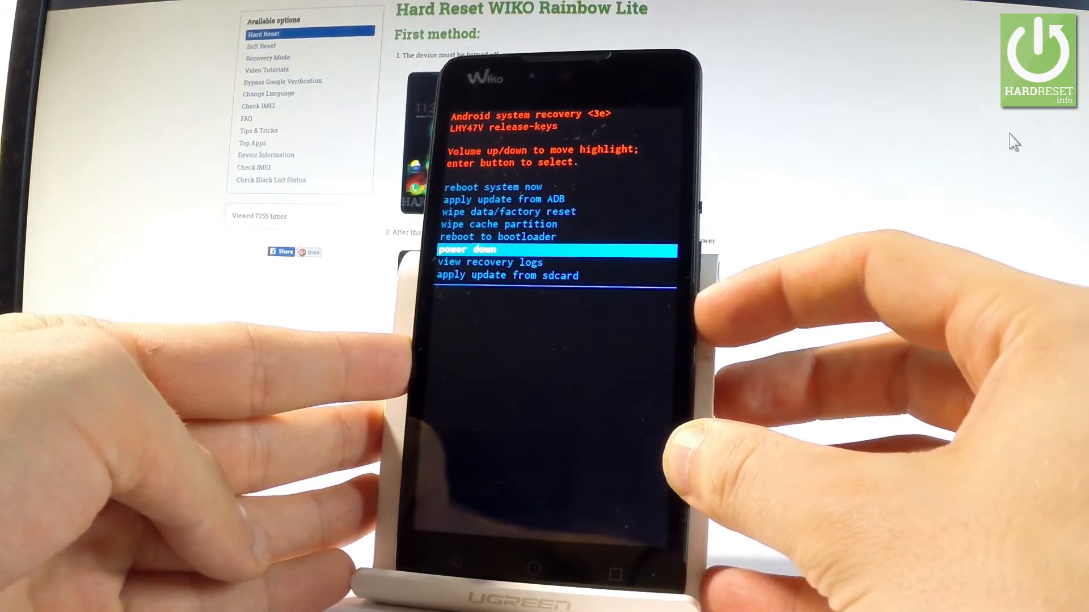
Move the recovery-menu highlight down to 'apply update from sdcard' with Volume Down.
key(volumedown)
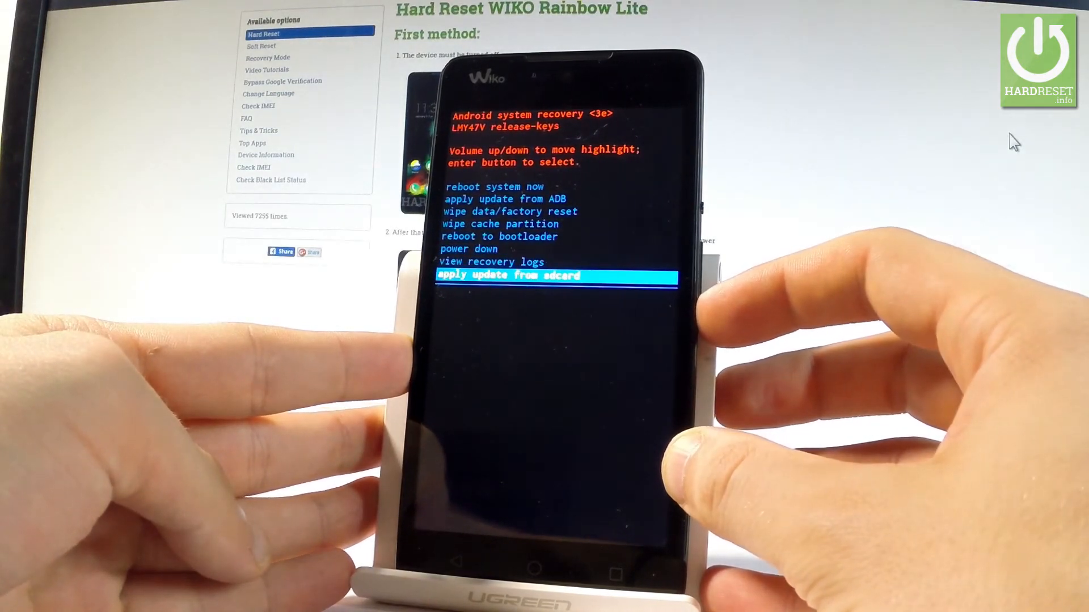